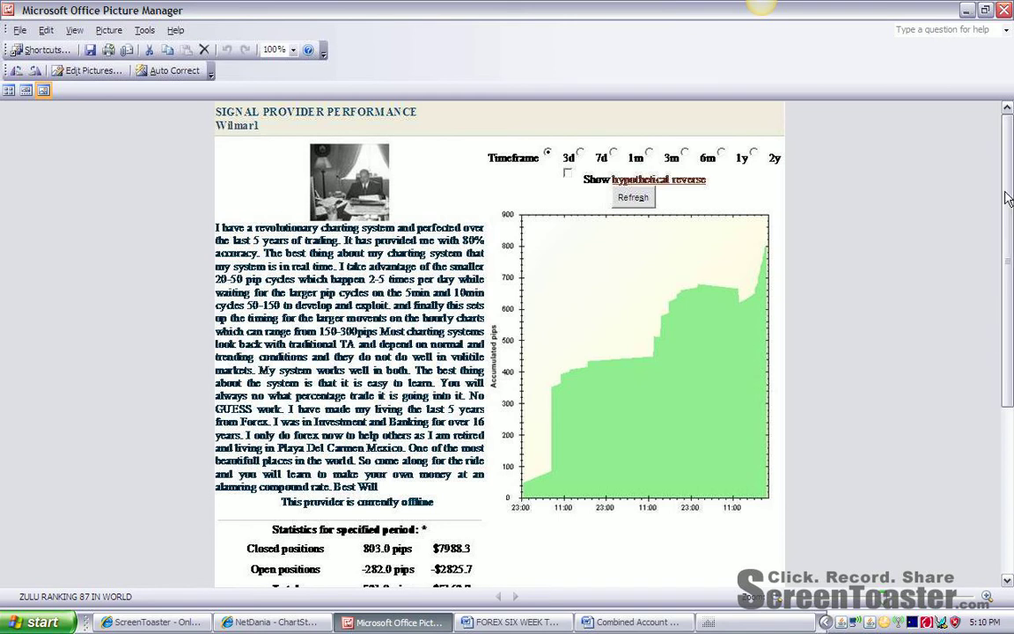
Step: Scroll through the NetDania four-chart EUR/USD workspace
scroll("down", 3)
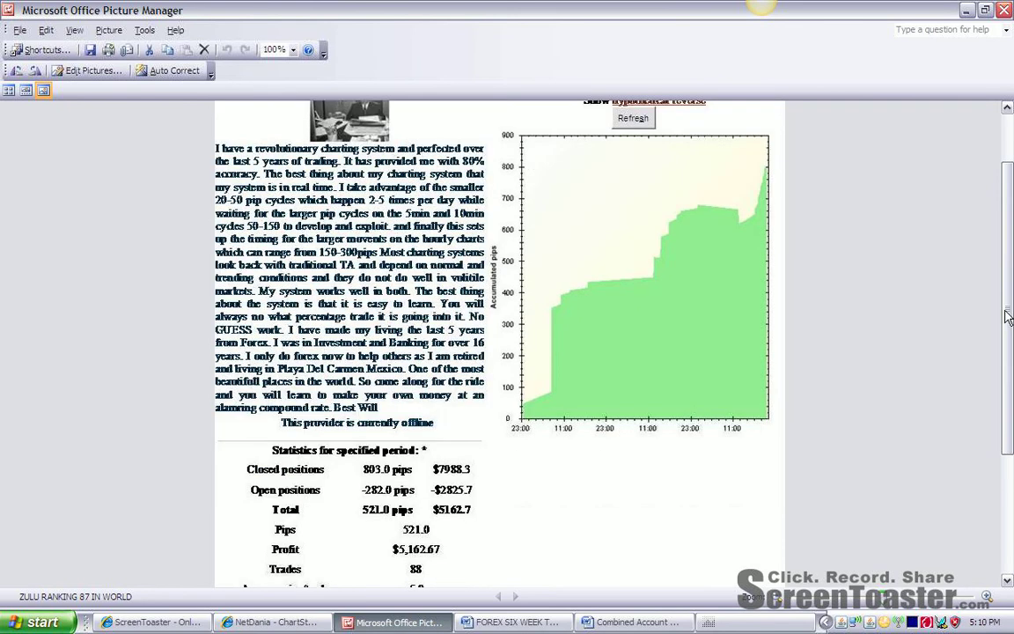
scroll("down", 3)
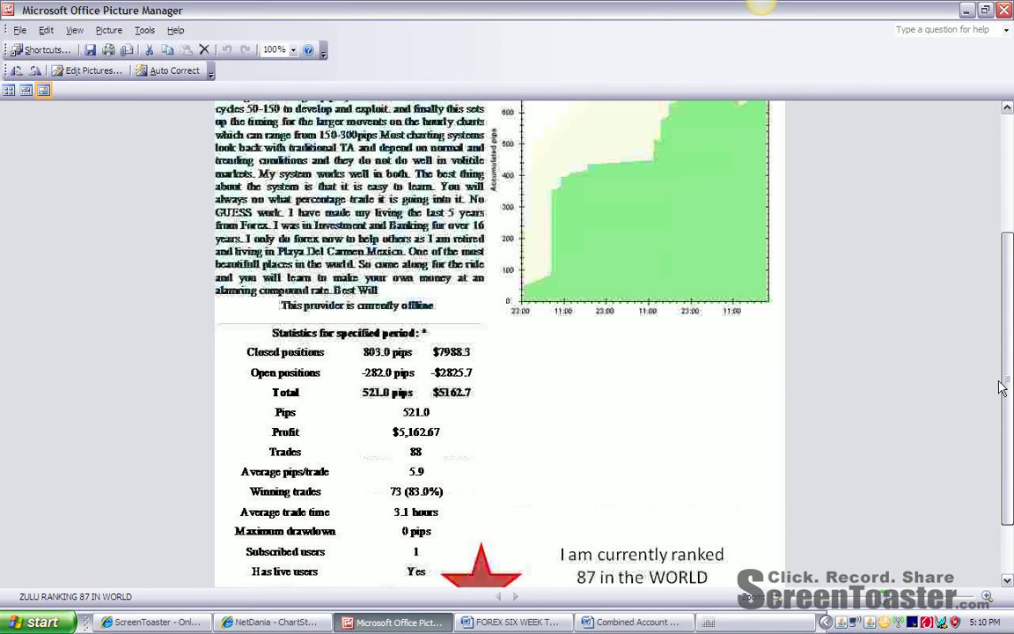
scroll("up", 3)
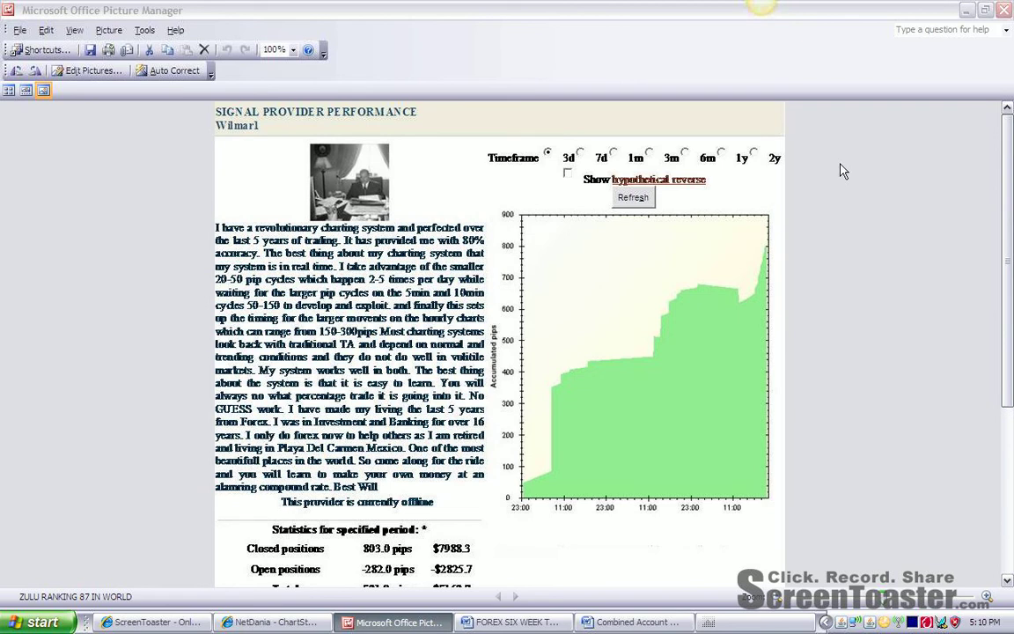
mouse_move(584, 159)
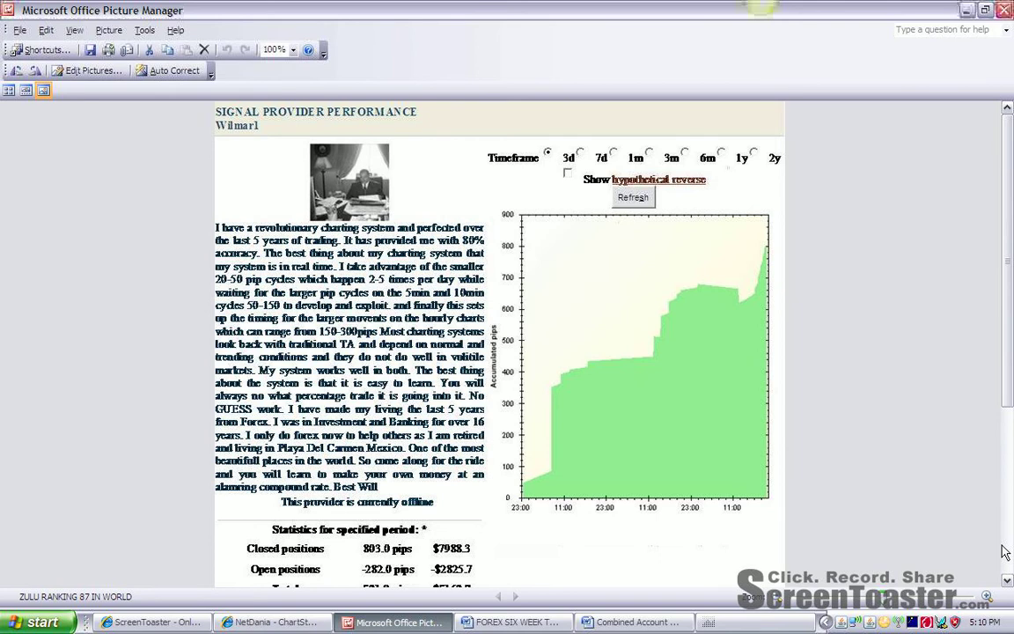
scroll("down", 3)
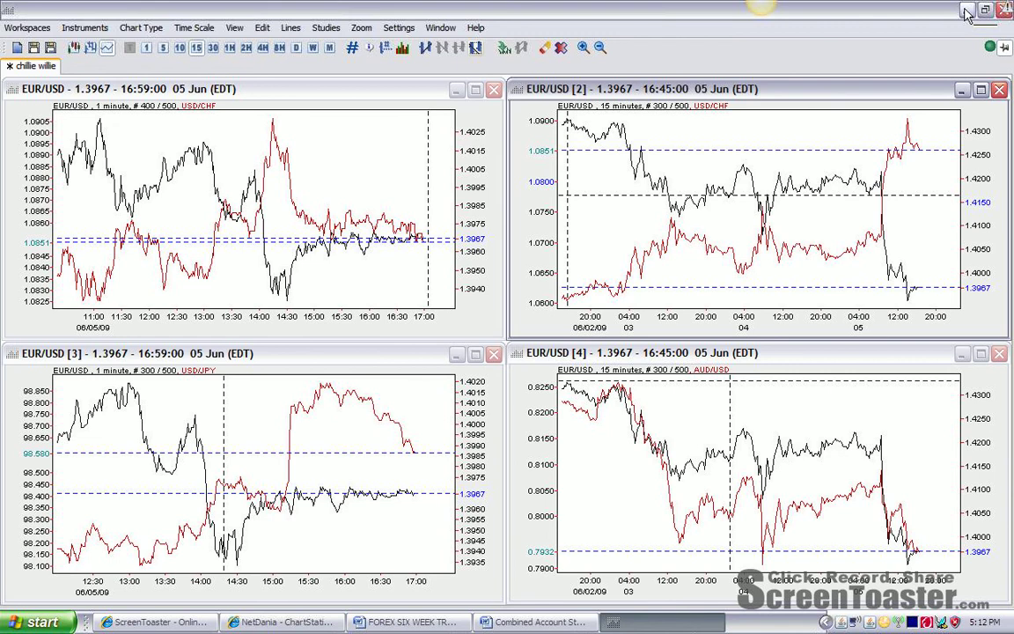
mouse_move(834, 24)
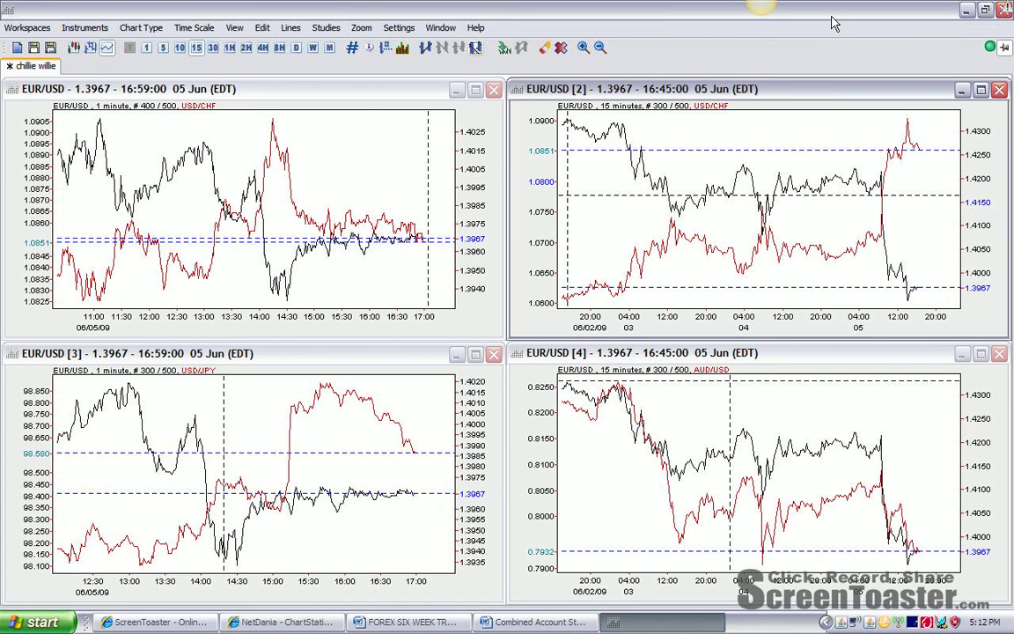
mouse_move(955, 16)
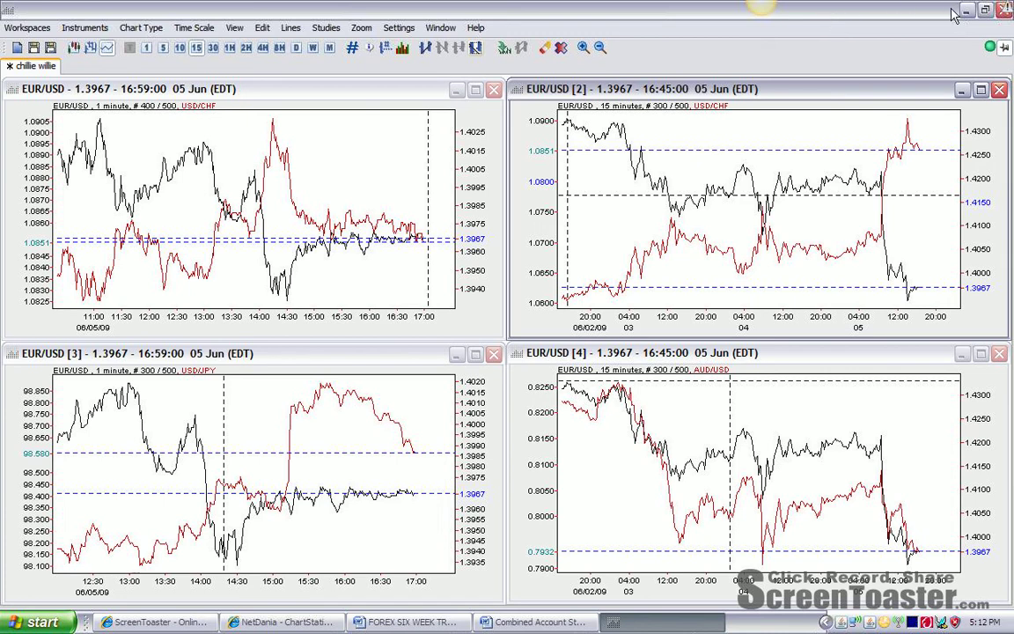
mouse_move(965, 11)
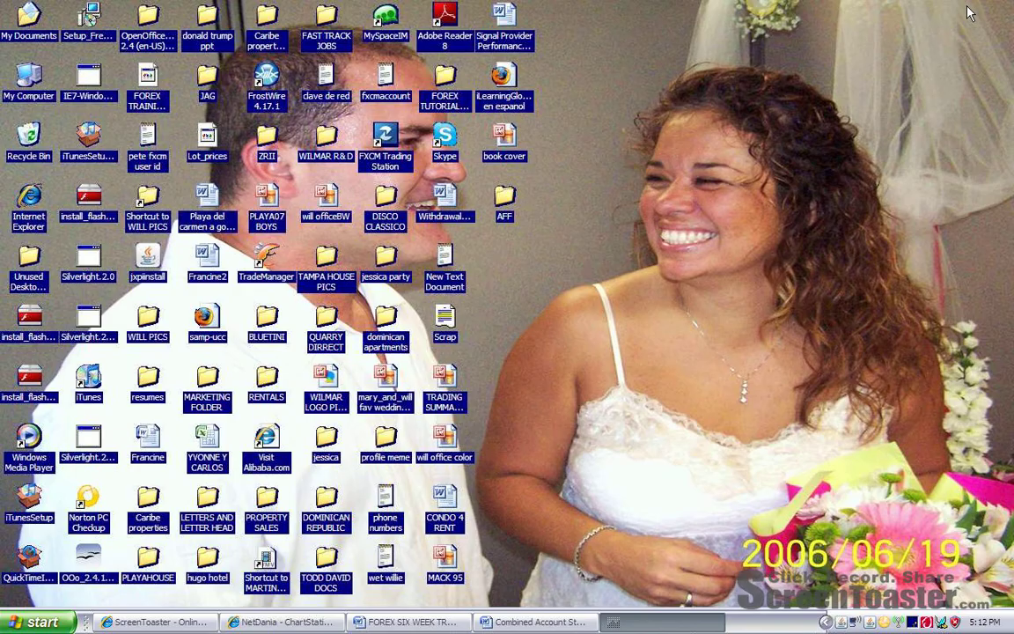
mouse_move(535, 622)
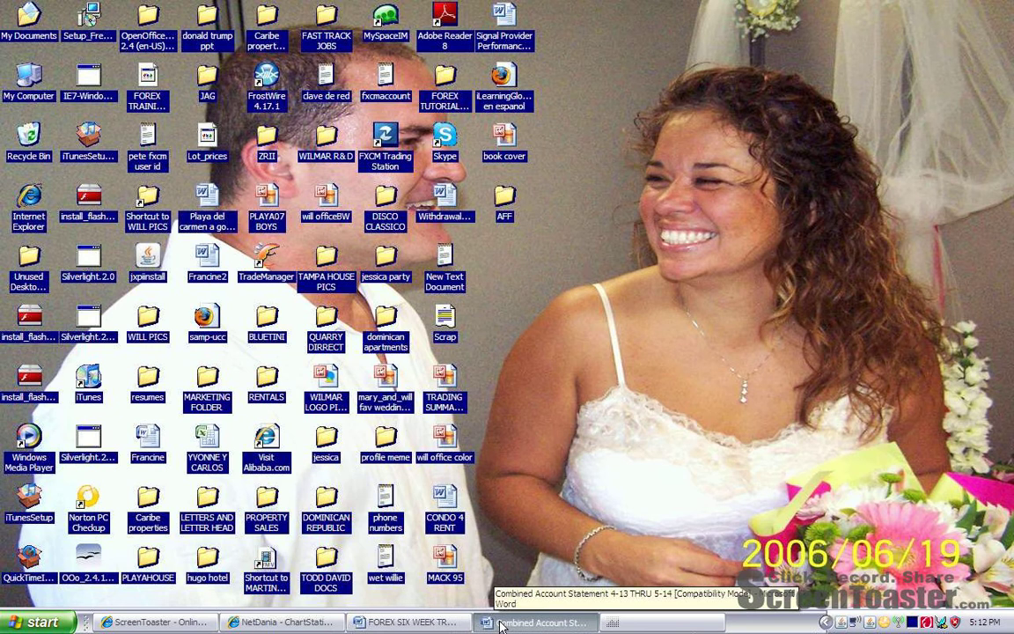
Step: Restore the Combined Account Statement document from its taskbar button
left_click(536, 622)
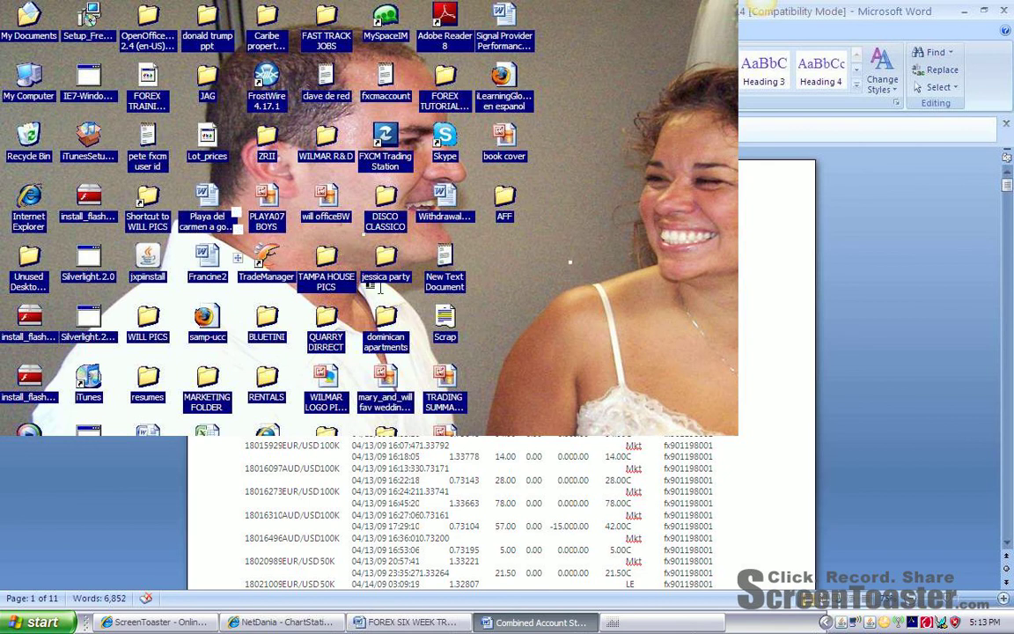
mouse_move(551, 285)
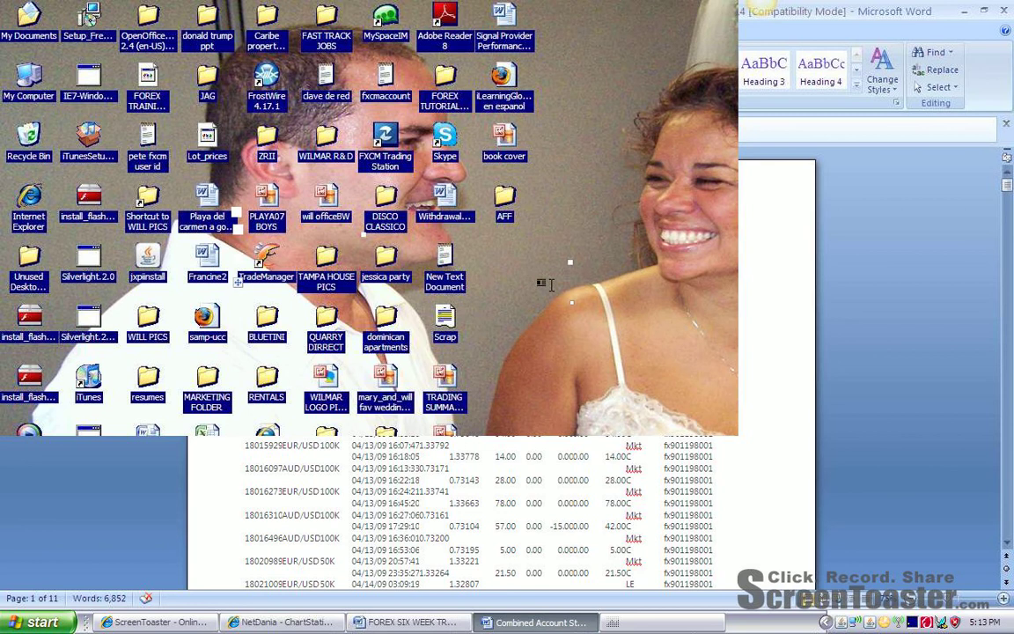
mouse_move(431, 300)
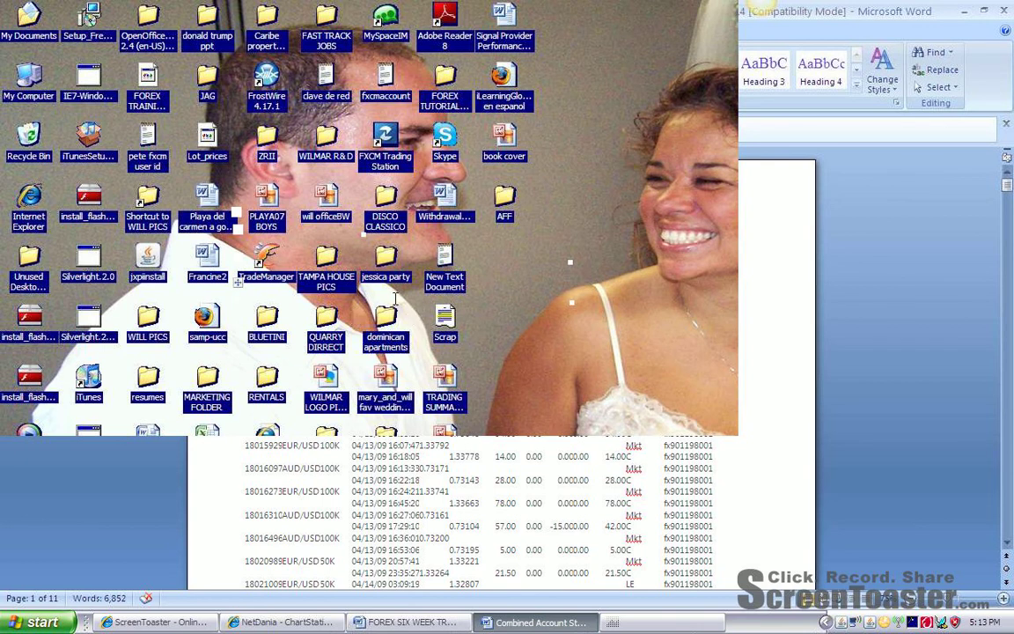
mouse_move(491, 249)
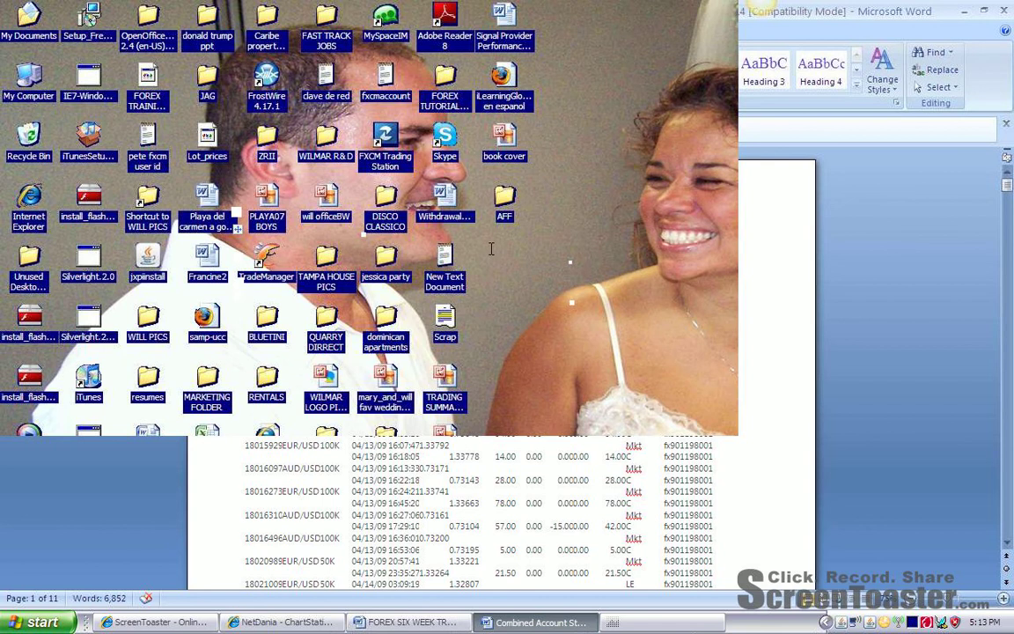
mouse_move(694, 266)
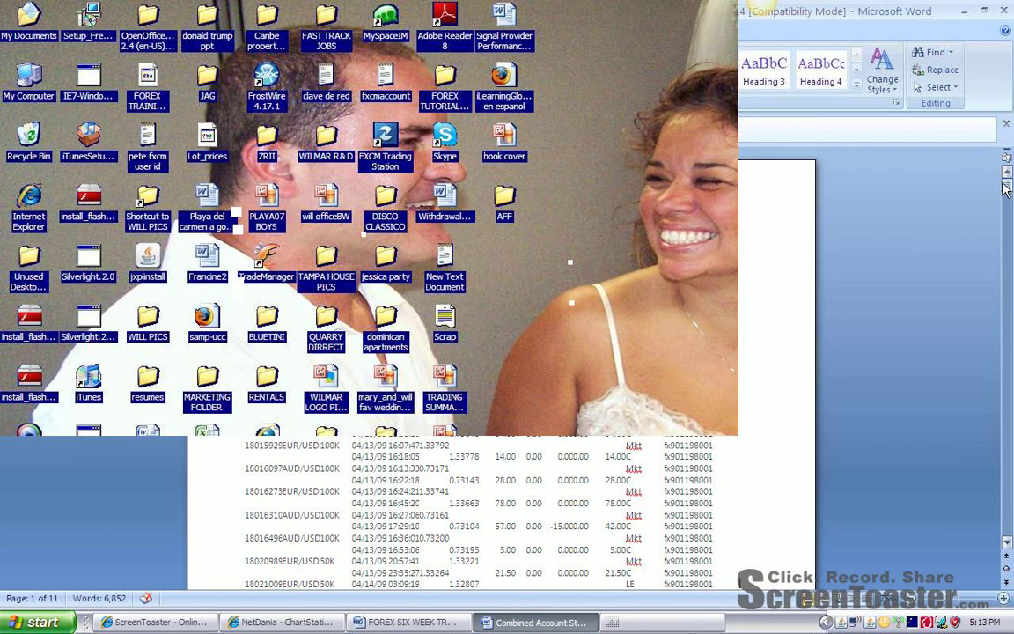
Step: Scroll down the statement to the USD/JPY trades dated 04/14/09
scroll("down", 3)
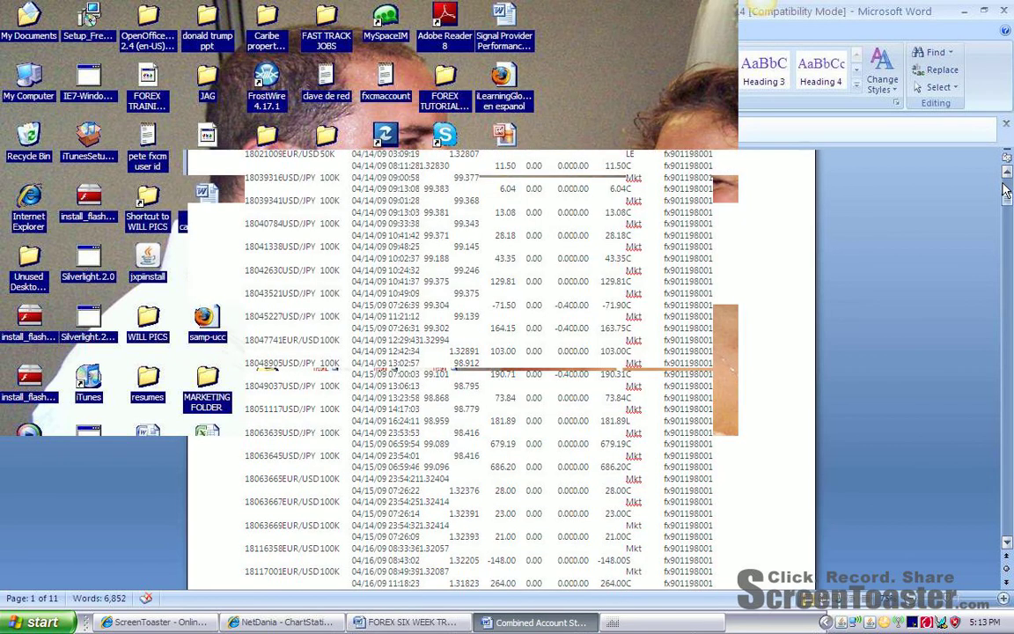
mouse_move(920, 219)
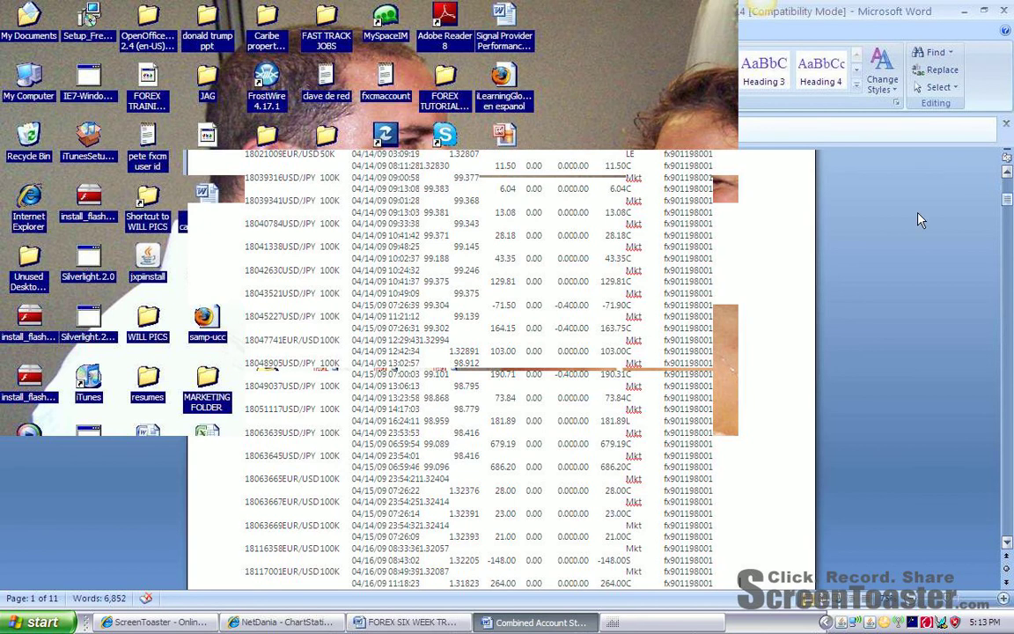
scroll("down", 3)
type("page 11")
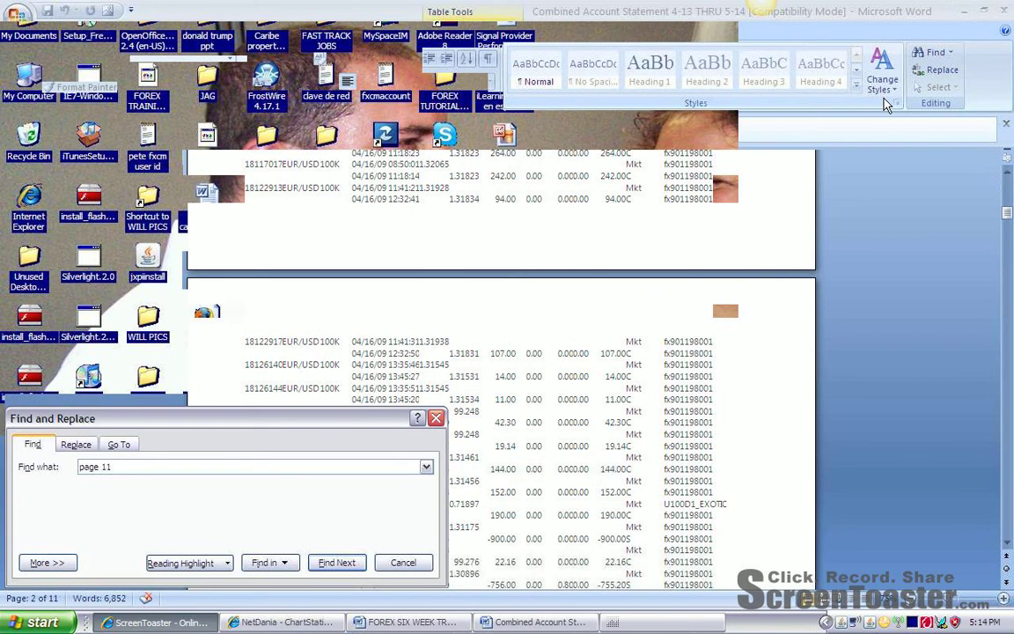
mouse_move(294, 478)
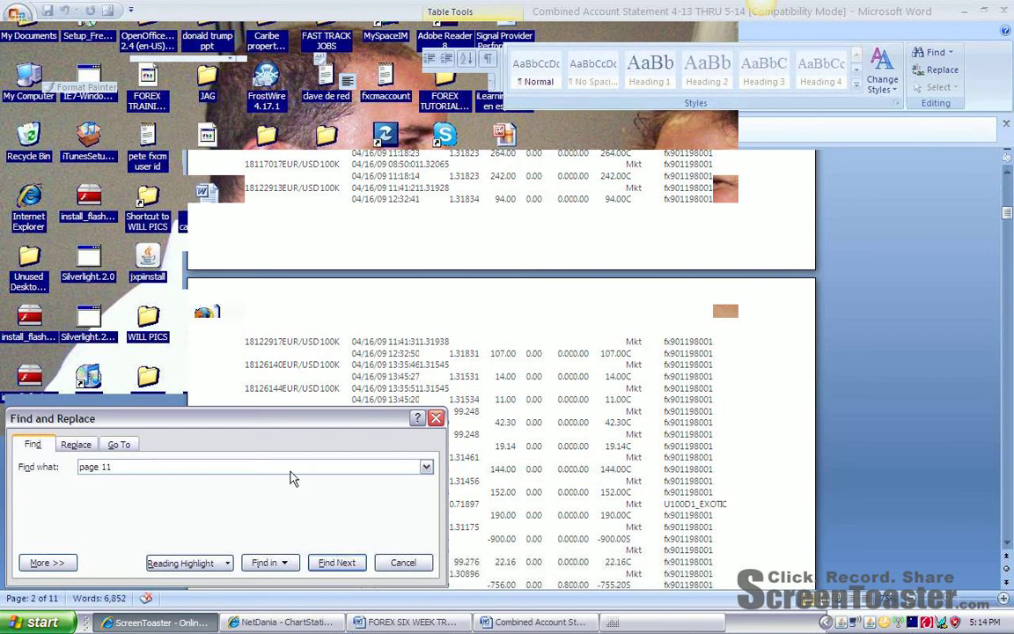
mouse_move(166, 537)
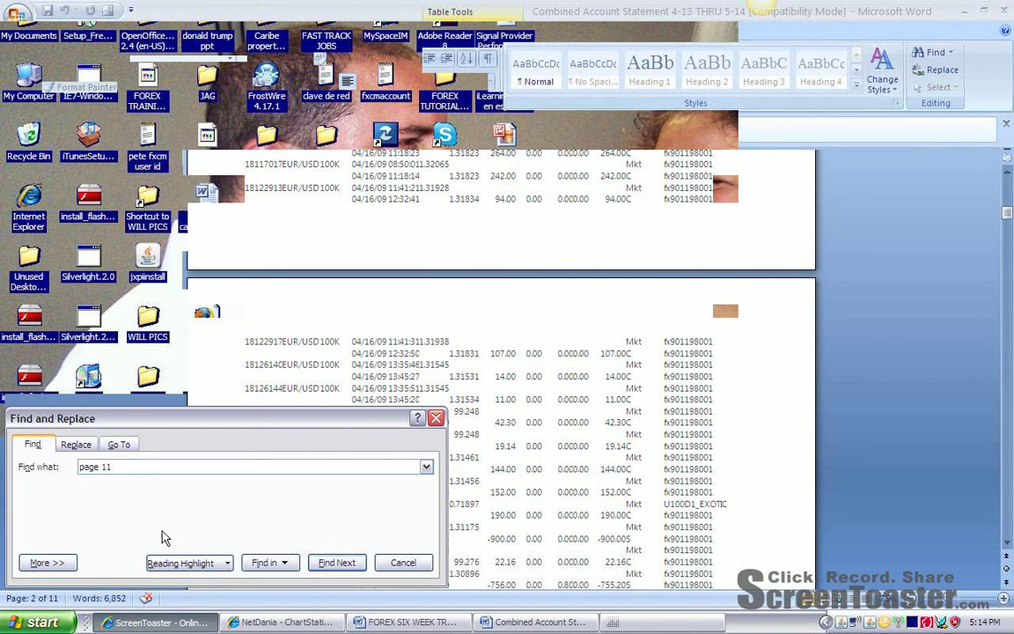
mouse_move(247, 515)
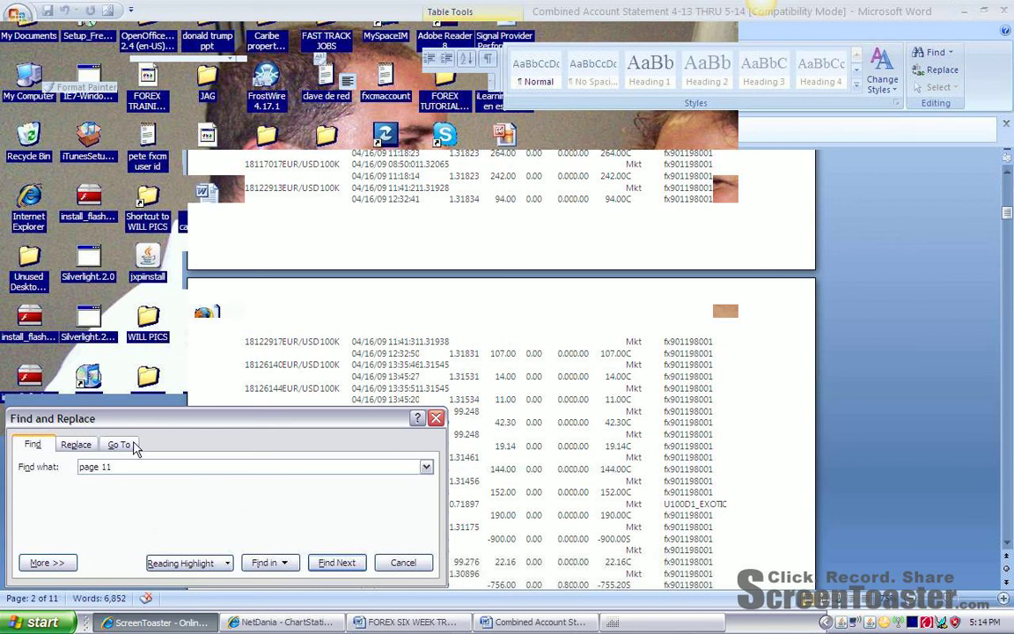
Step: Go To page 11 to show the account summary with the 73,137.44 ending balance
left_click(119, 444)
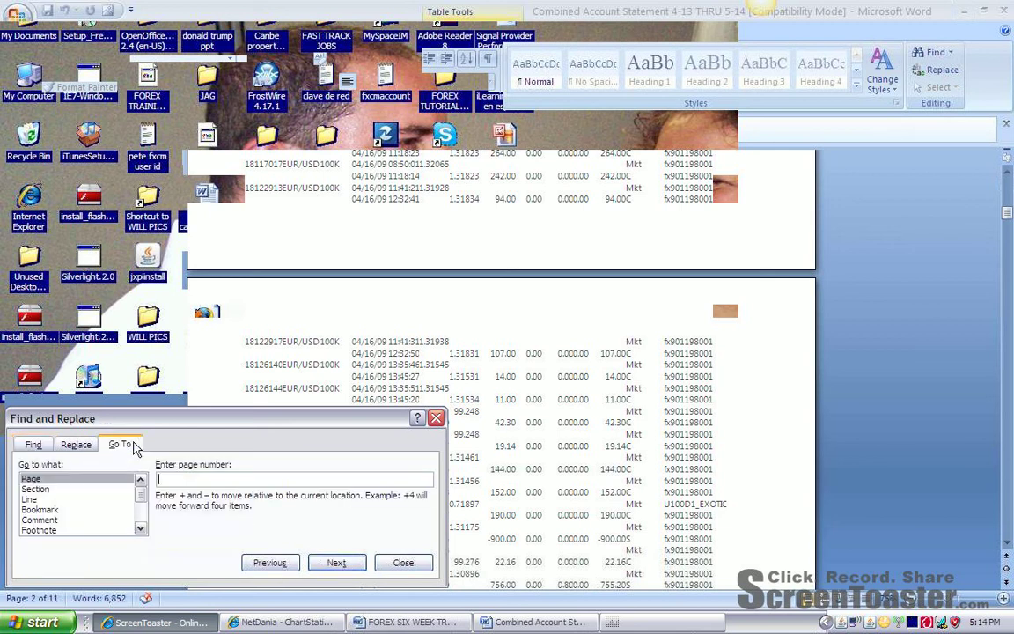
type("11")
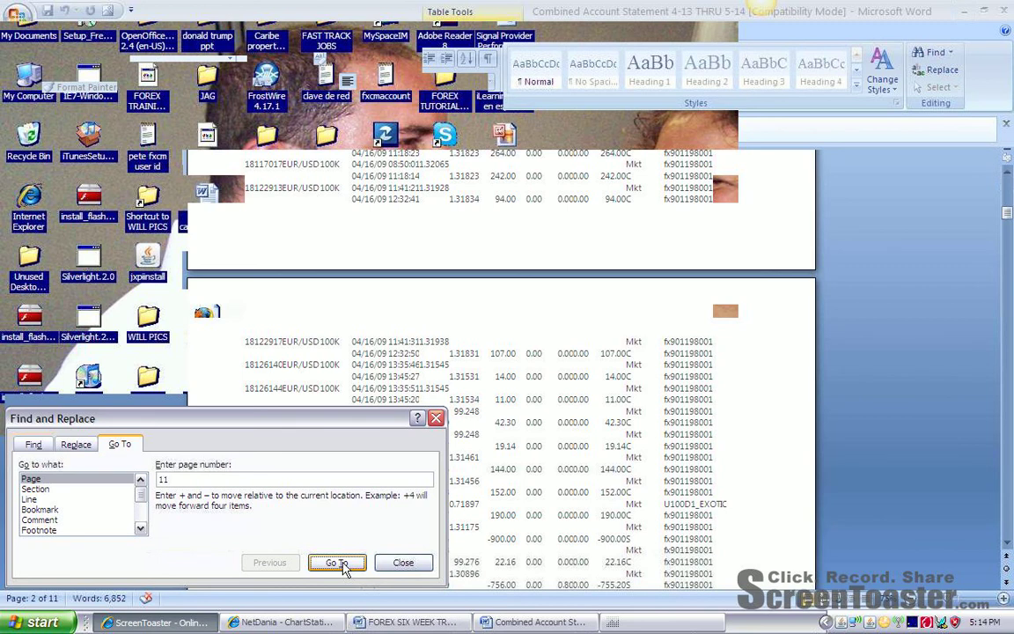
left_click(337, 563)
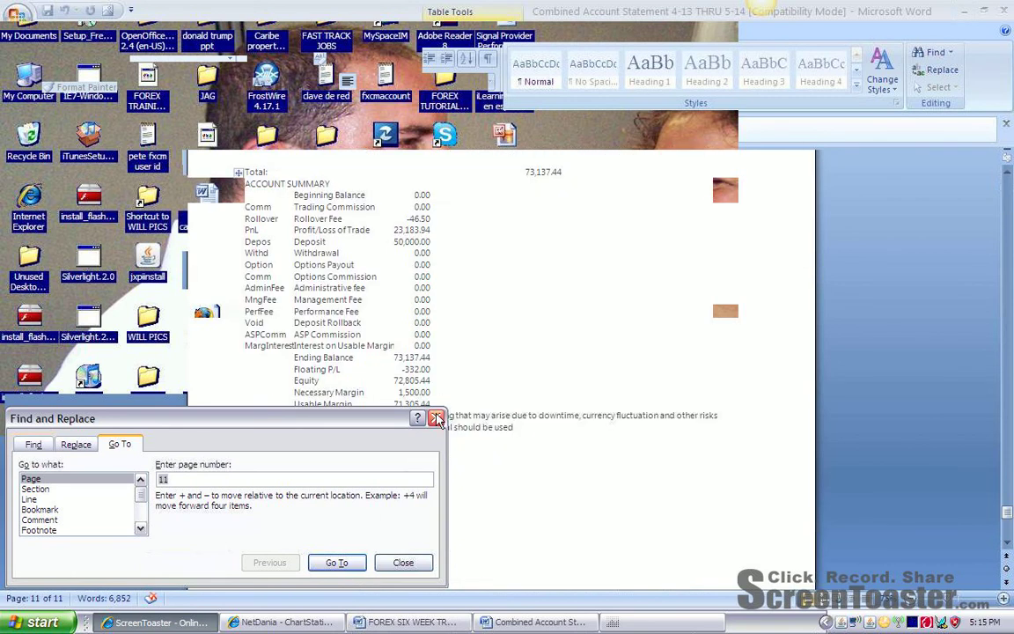
Step: Close Find and Replace, then close the Combined Account Statement document
left_click(438, 418)
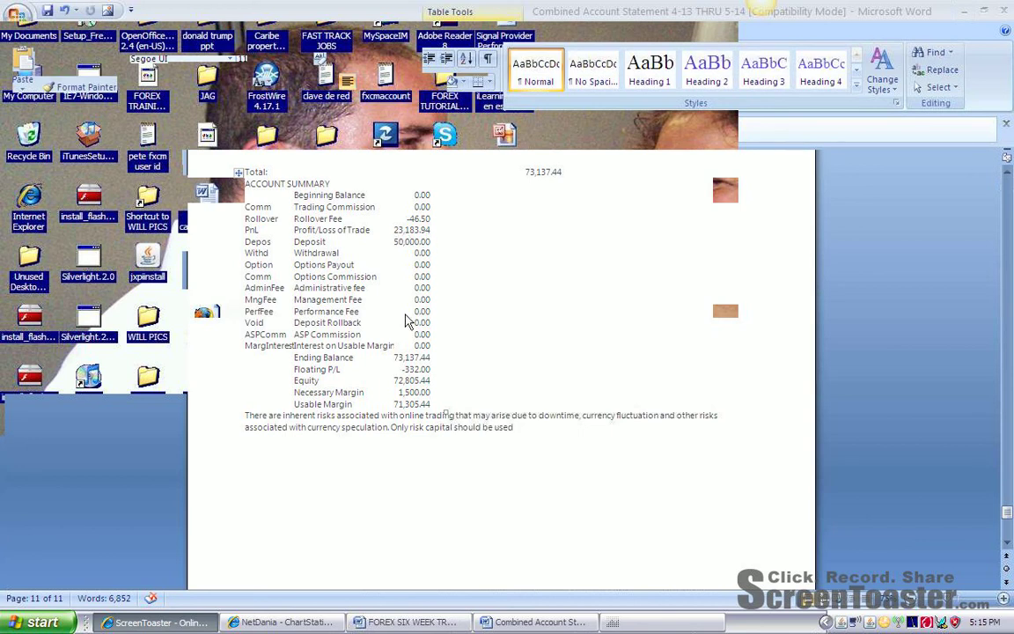
mouse_move(402, 364)
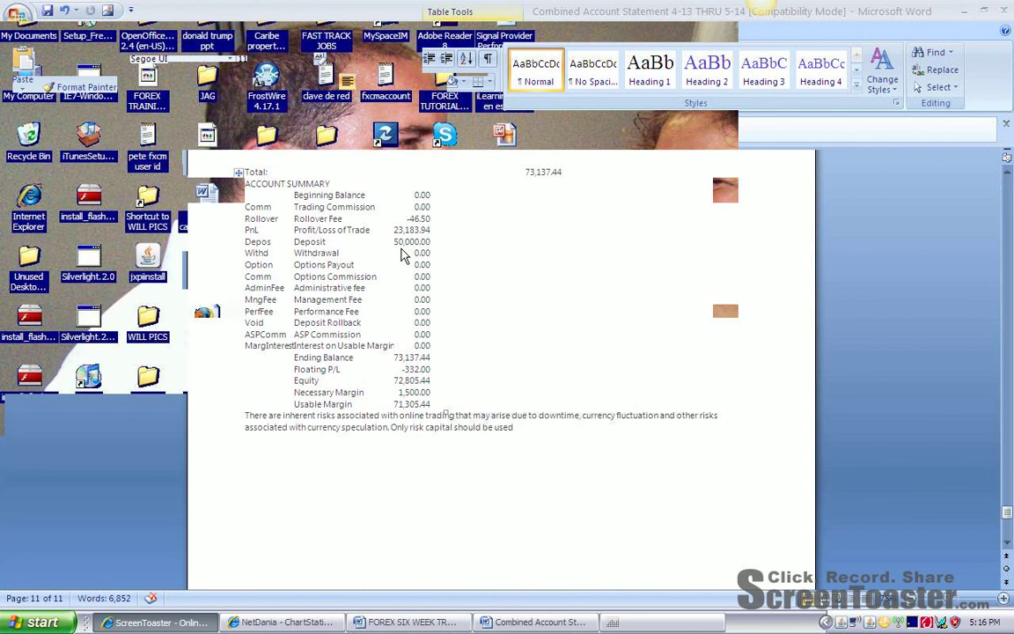
left_click(407, 621)
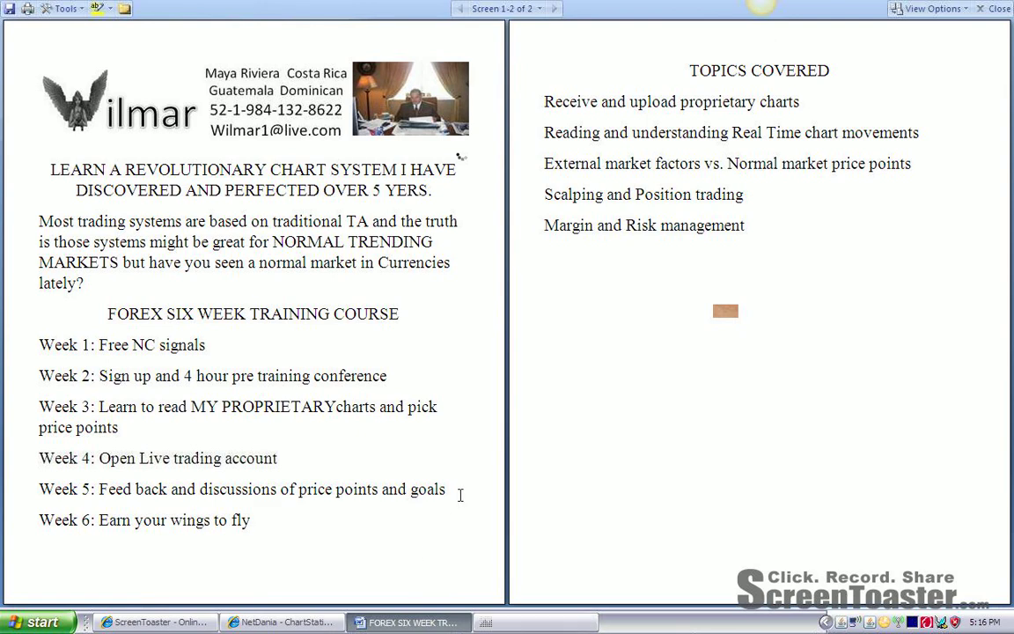
mouse_move(351, 519)
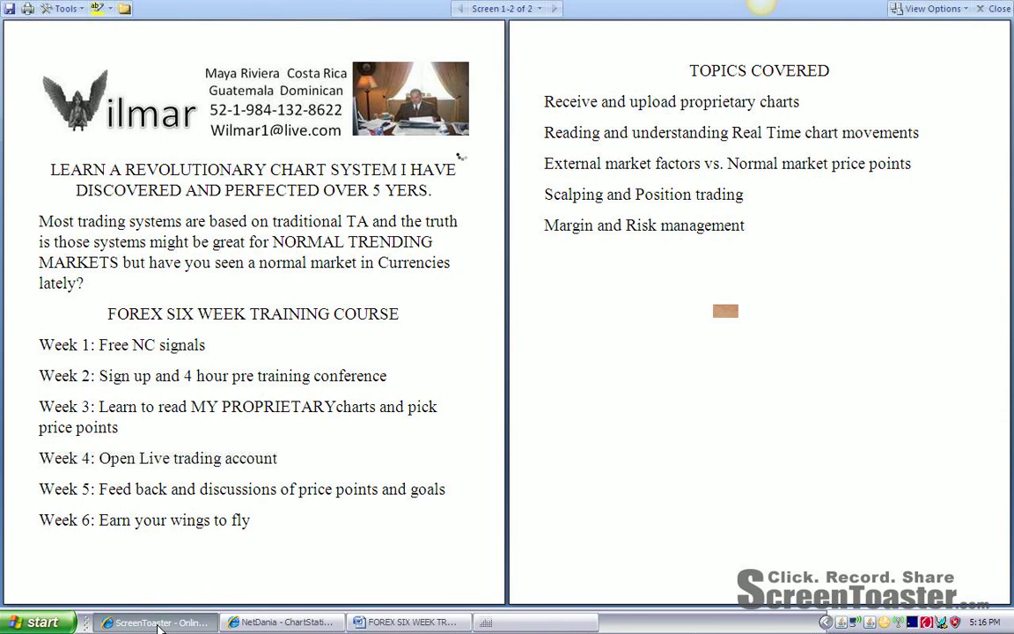
Step: Read the six-week forex training flyer in Full Screen Reading view, then close it
left_click(154, 622)
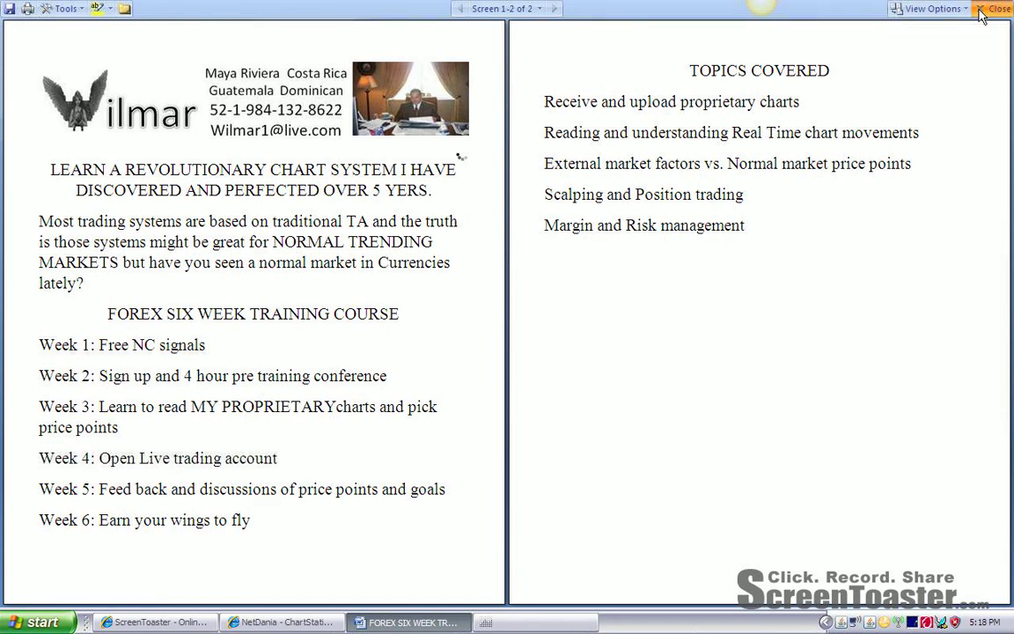
left_click(996, 8)
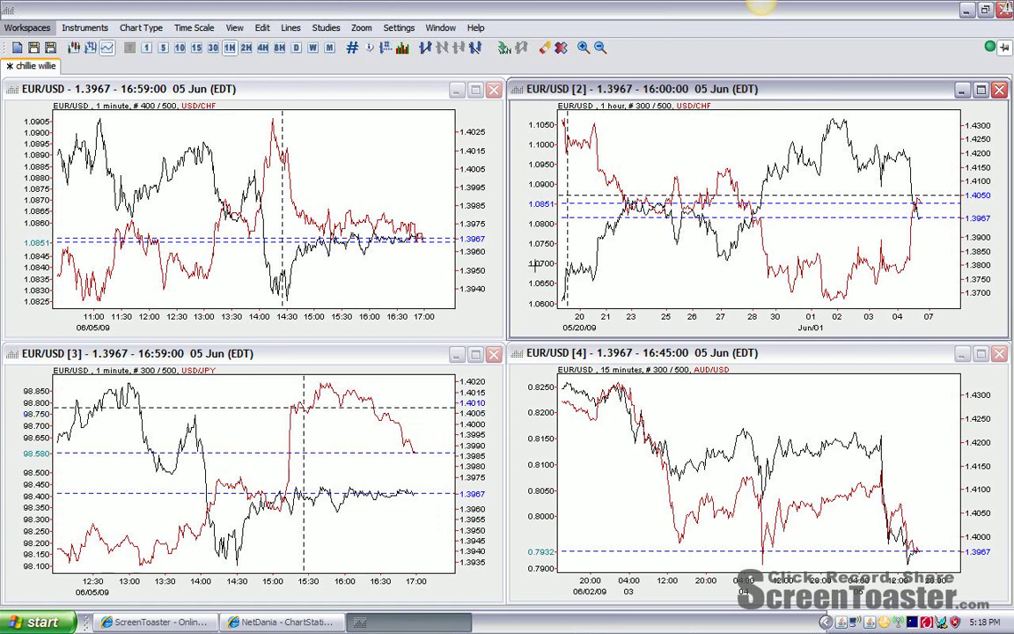
mouse_move(664, 171)
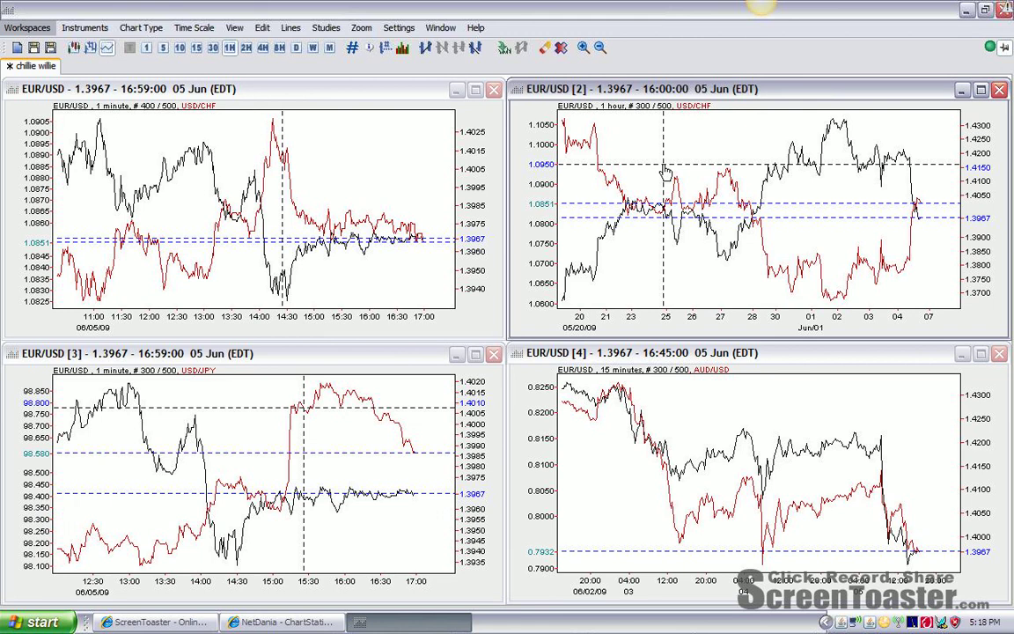
mouse_move(845, 129)
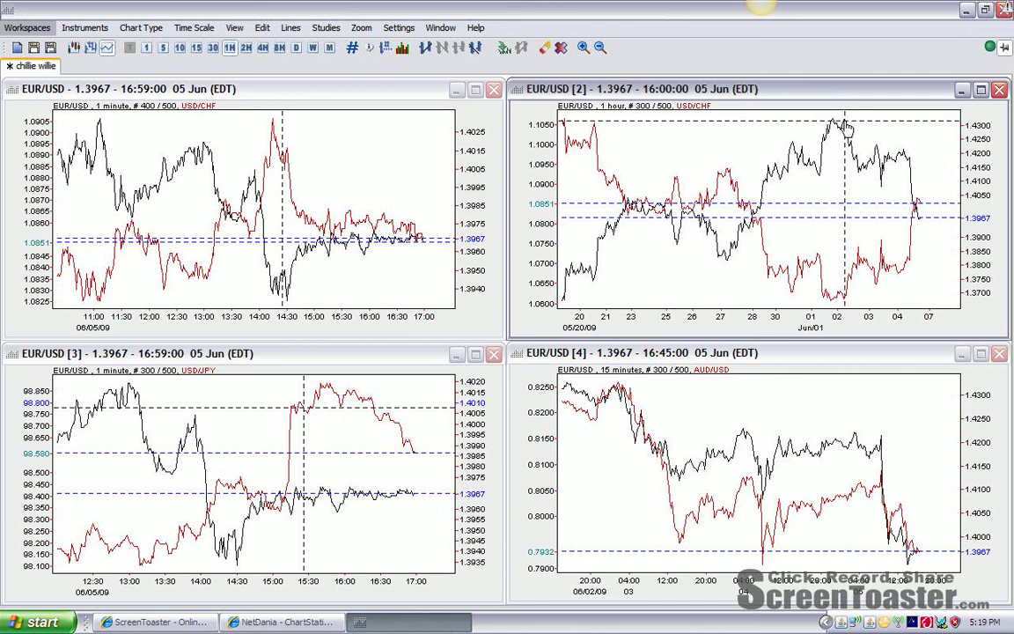
mouse_move(872, 191)
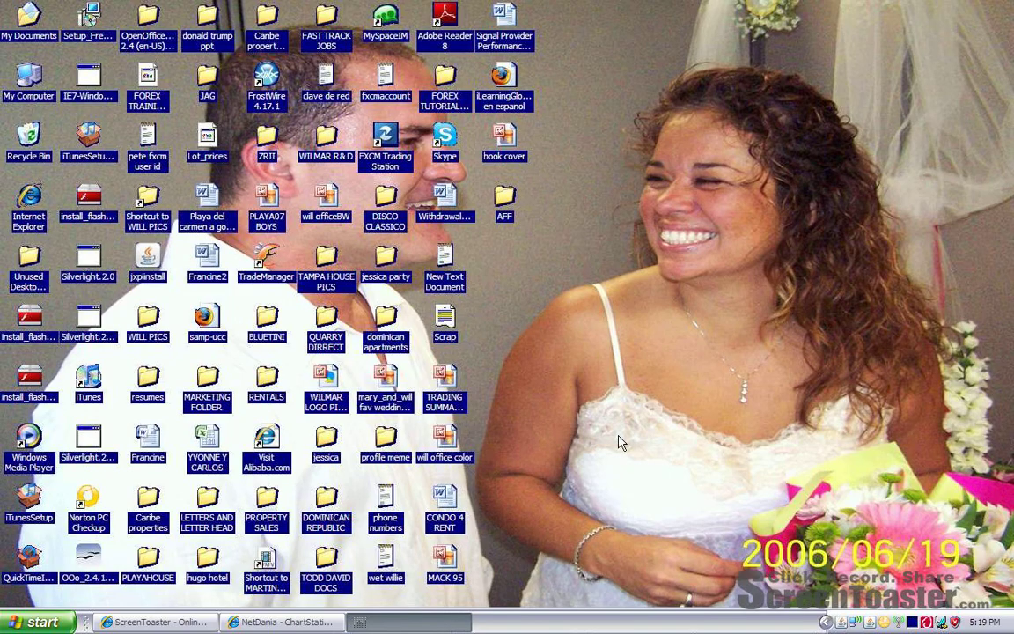
mouse_move(282, 622)
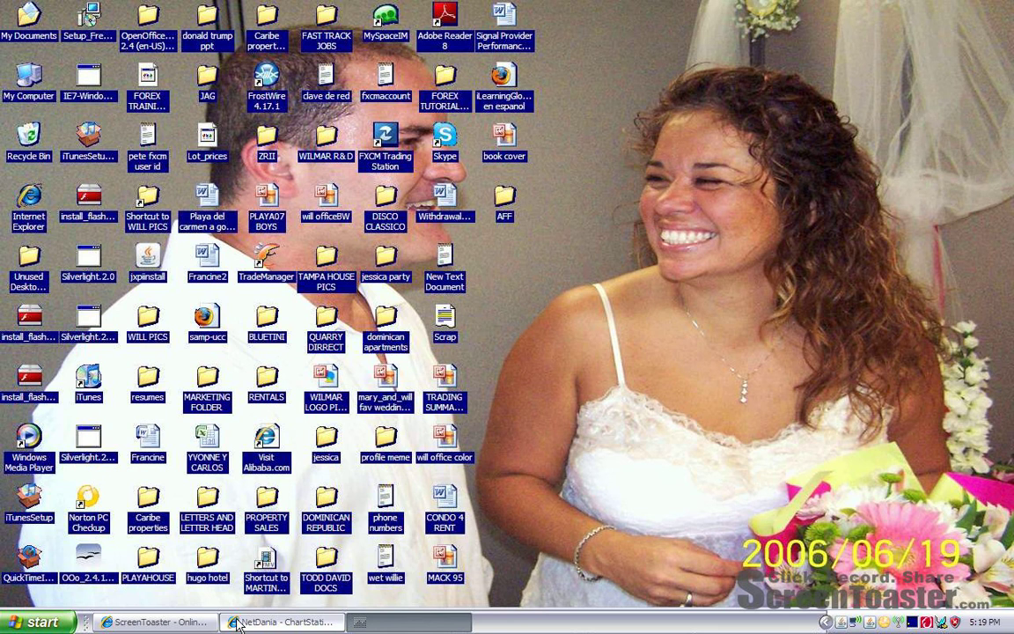
mouse_move(159, 623)
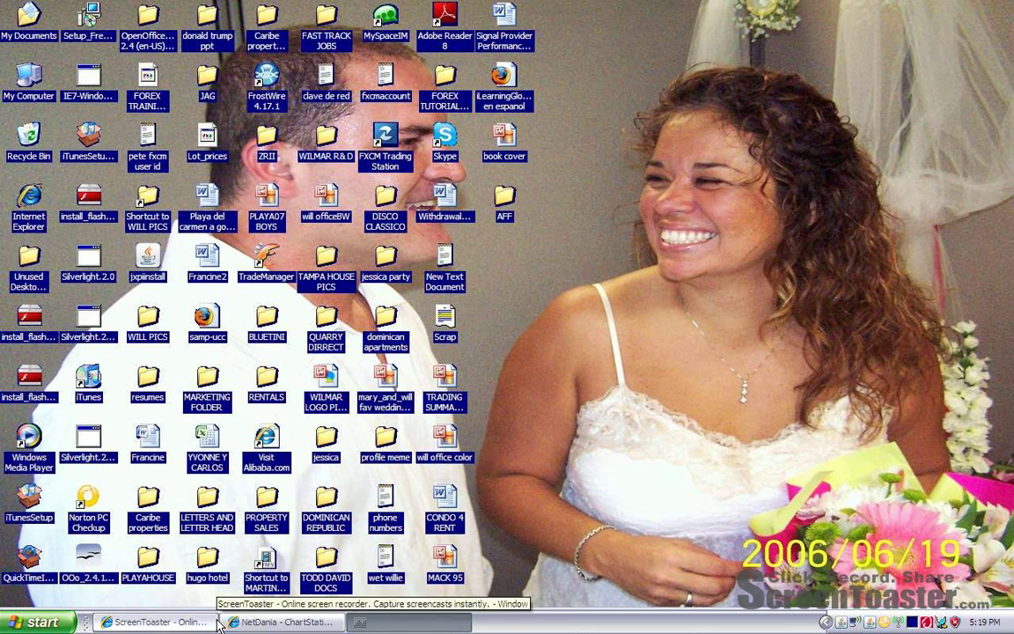